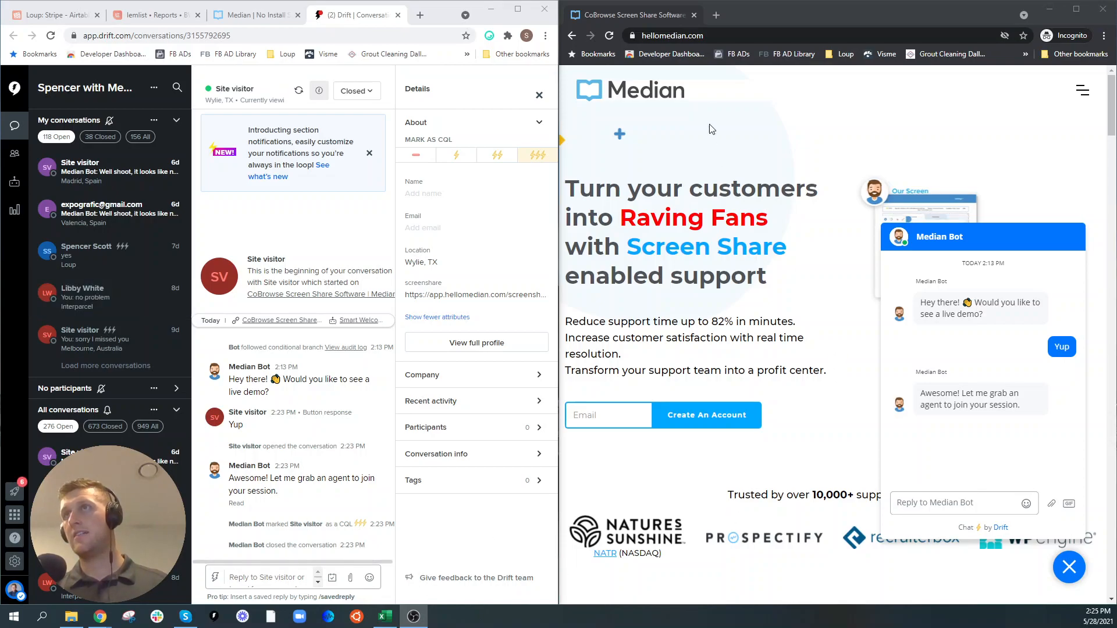
Send 'hello' from the visitor's chat widget to reopen the Drift conversation.
click(961, 502)
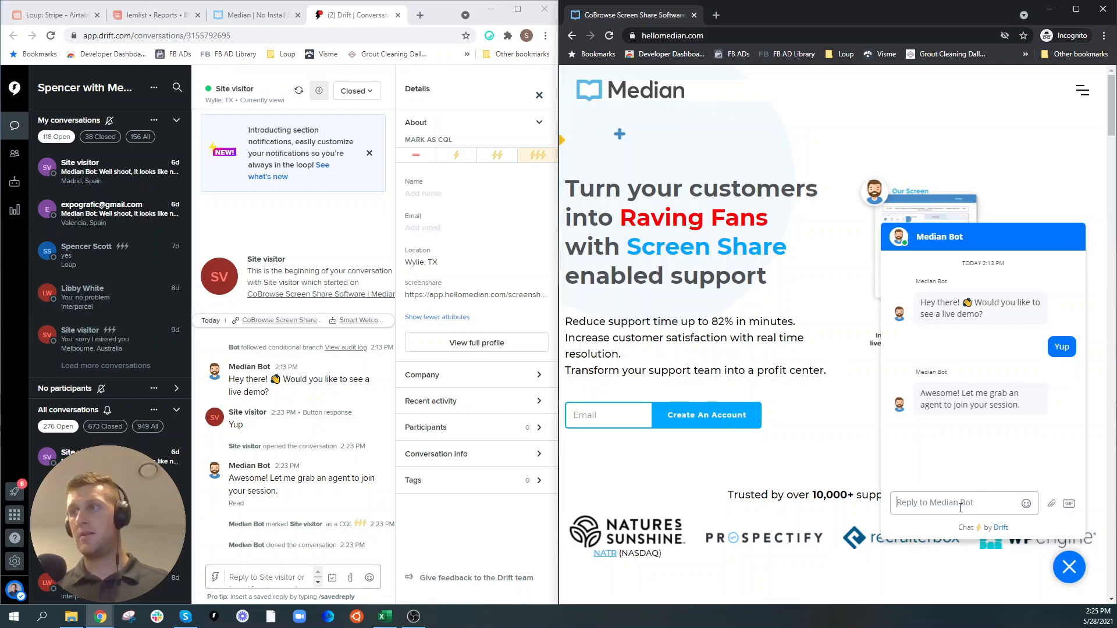
text(hello)
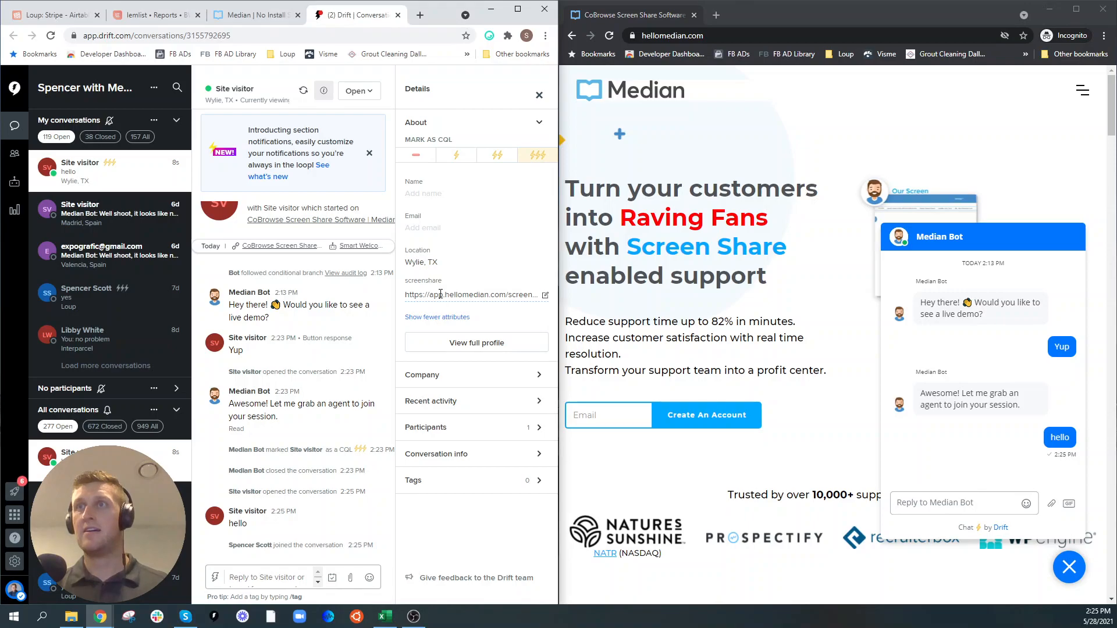
Open the visitor's screenshare link from the Details panel in a new tab.
right_click(473, 295)
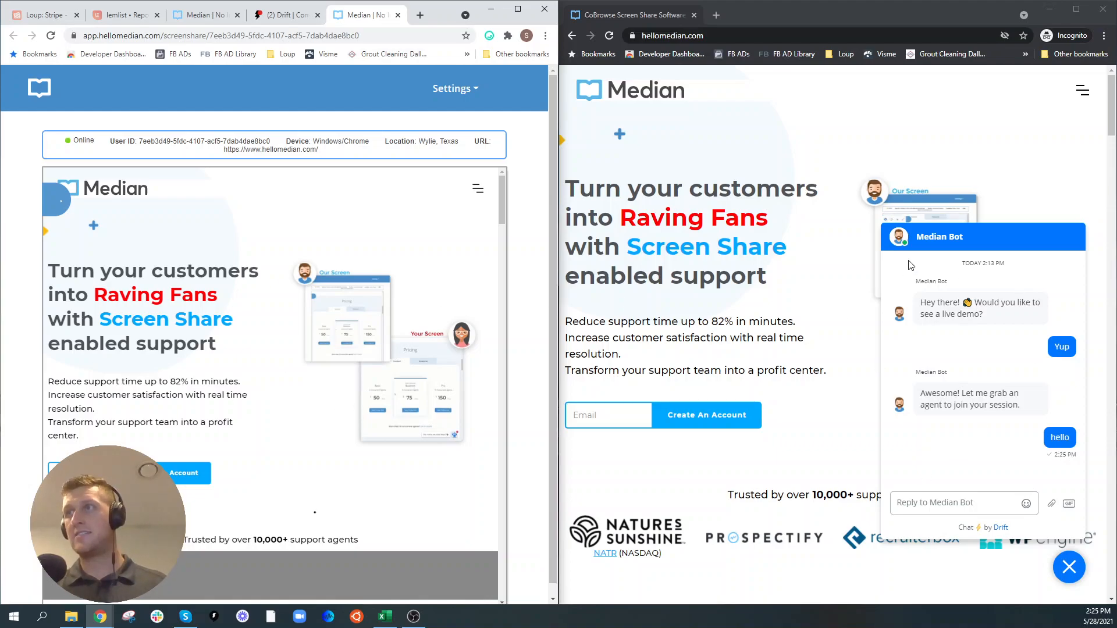
click(1068, 568)
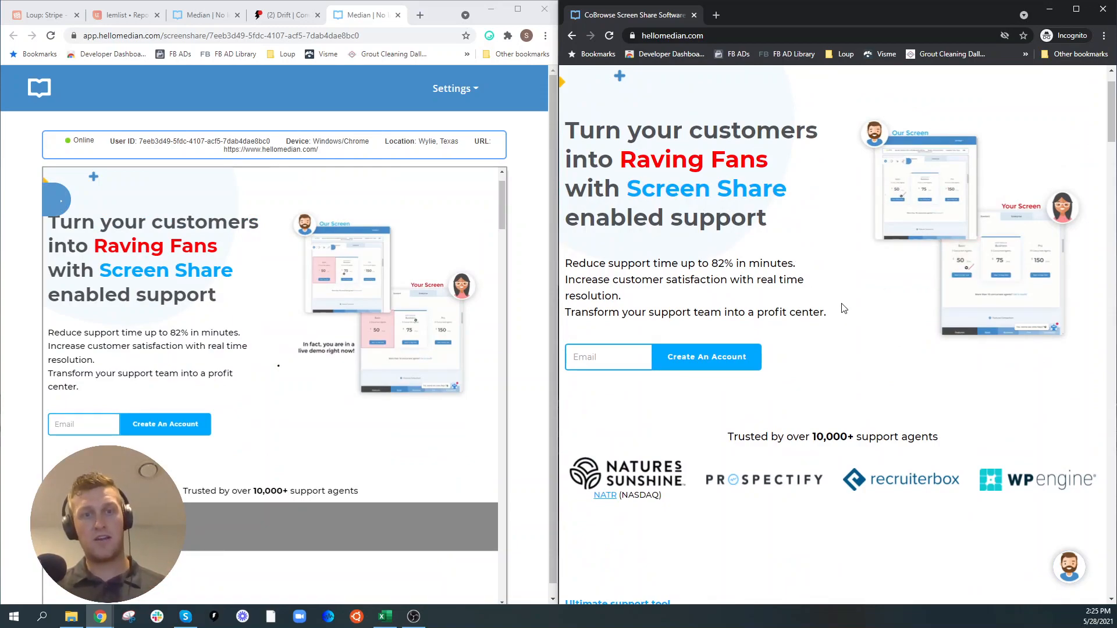
Scroll the visitor's homepage down to 'See what your customers see' while the viewer mirrors it.
scroll(down, 3)
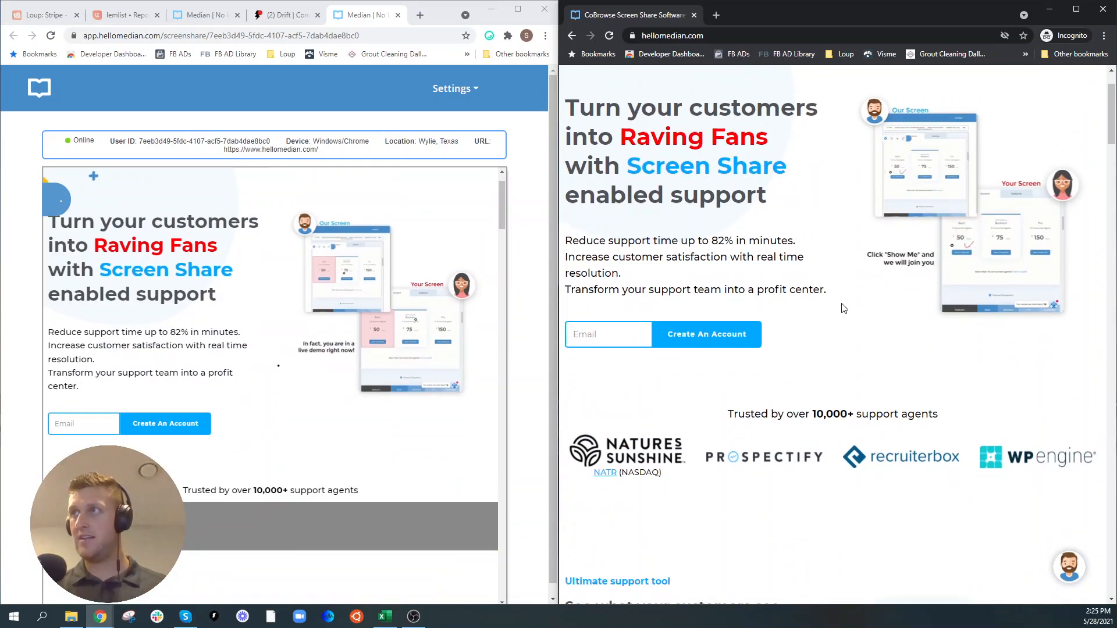
scroll(down, 3)
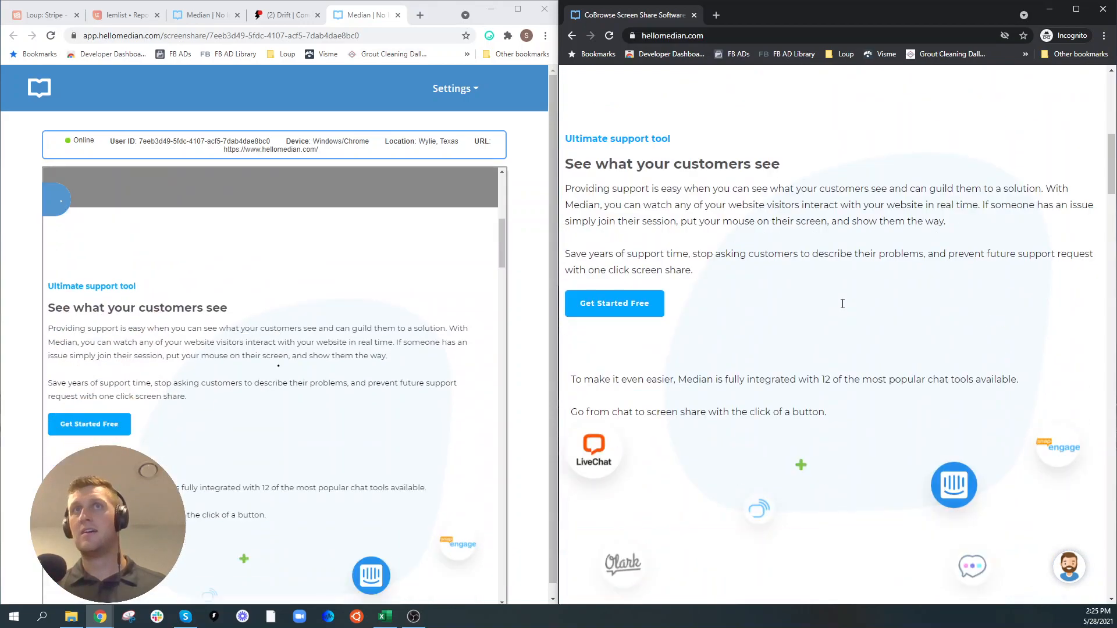
scroll(down, 3)
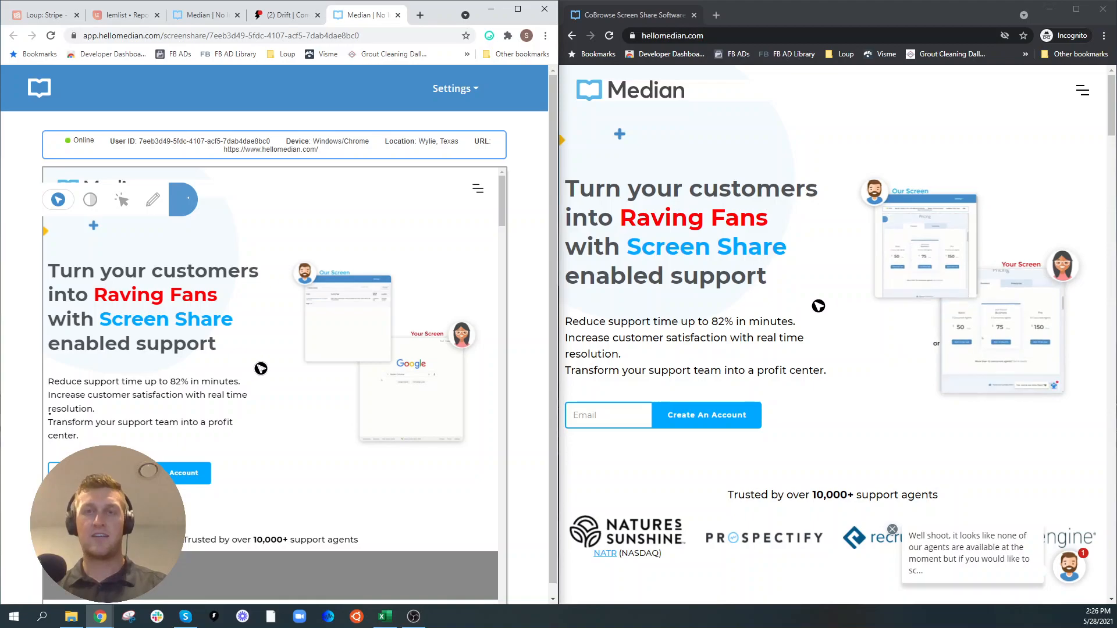
Scroll the visitor's page down and back to the top, watching the viewer stay in sync.
scroll(down, 3)
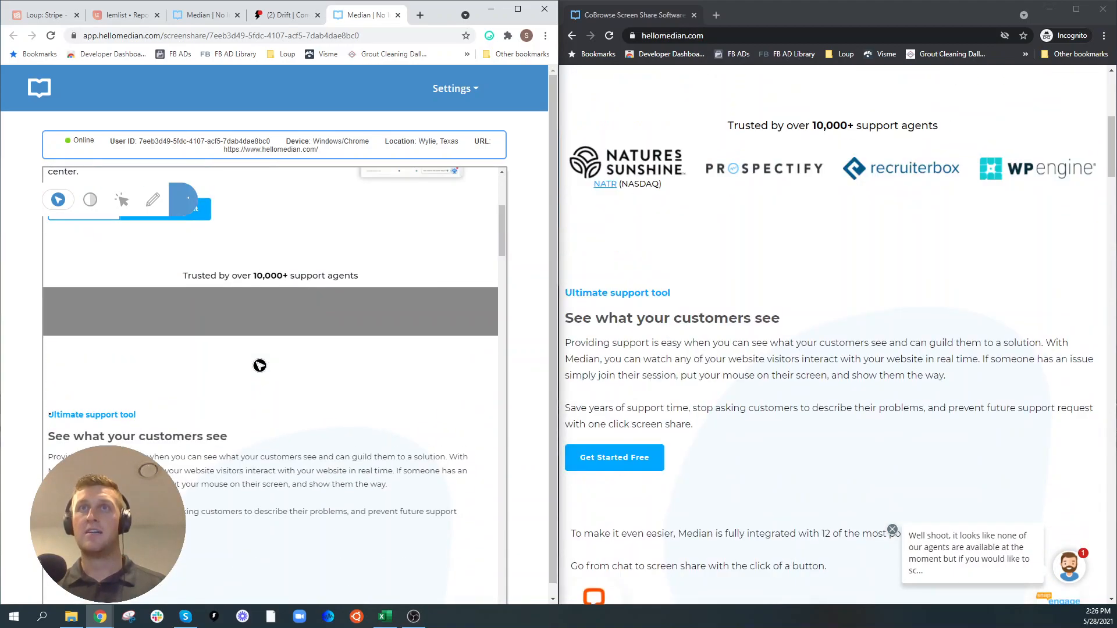
scroll(up, 3)
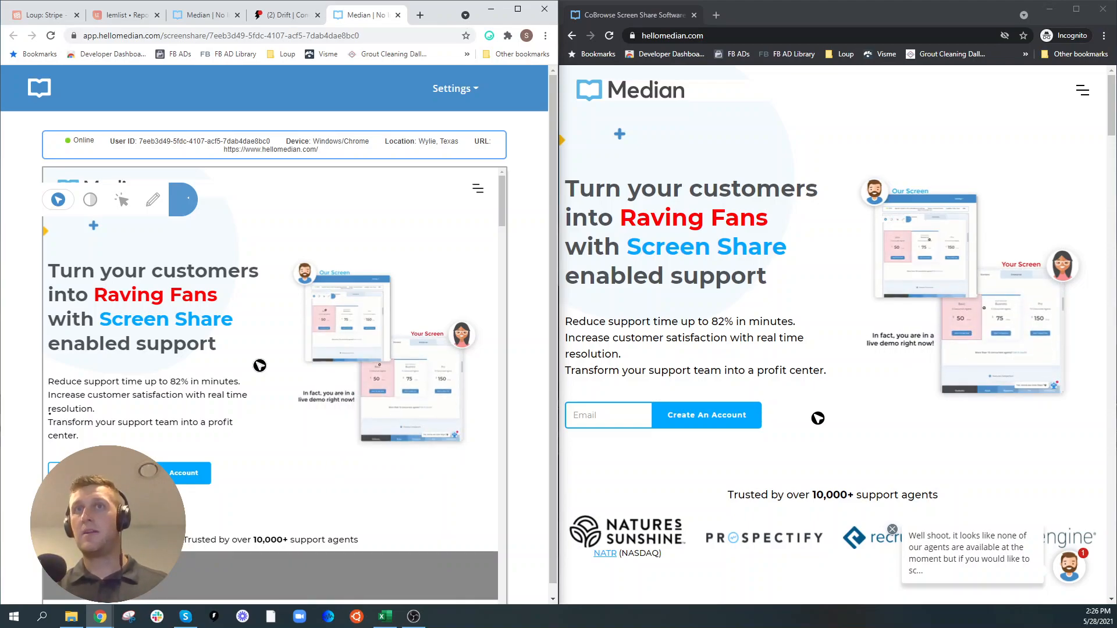
Pick the pencil drawing tool, then return to the online visitors dashboard.
click(89, 200)
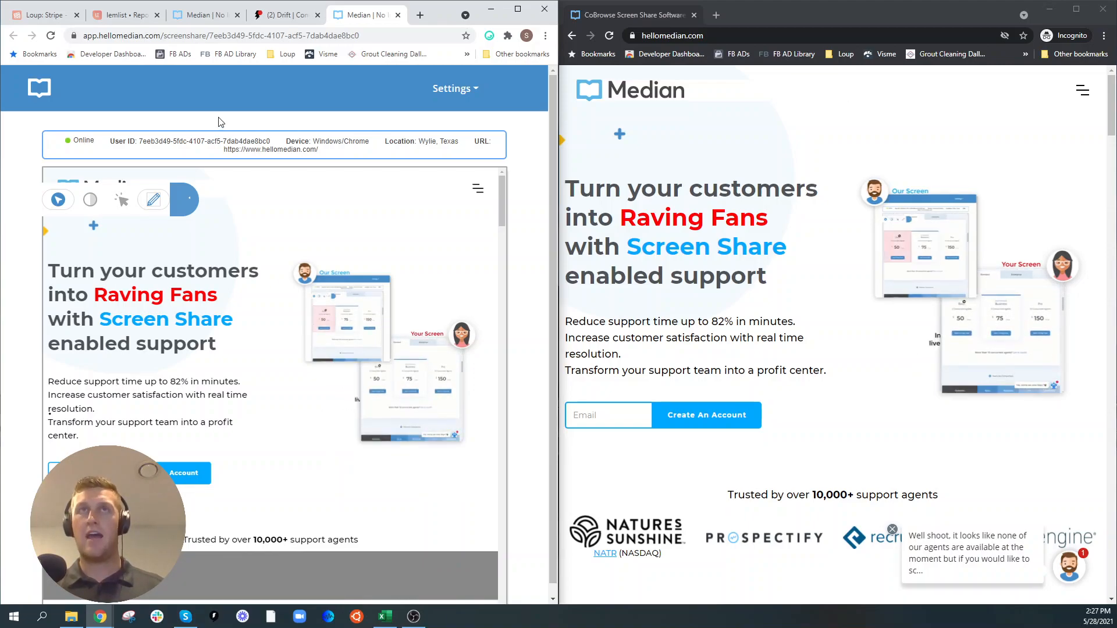
click(39, 88)
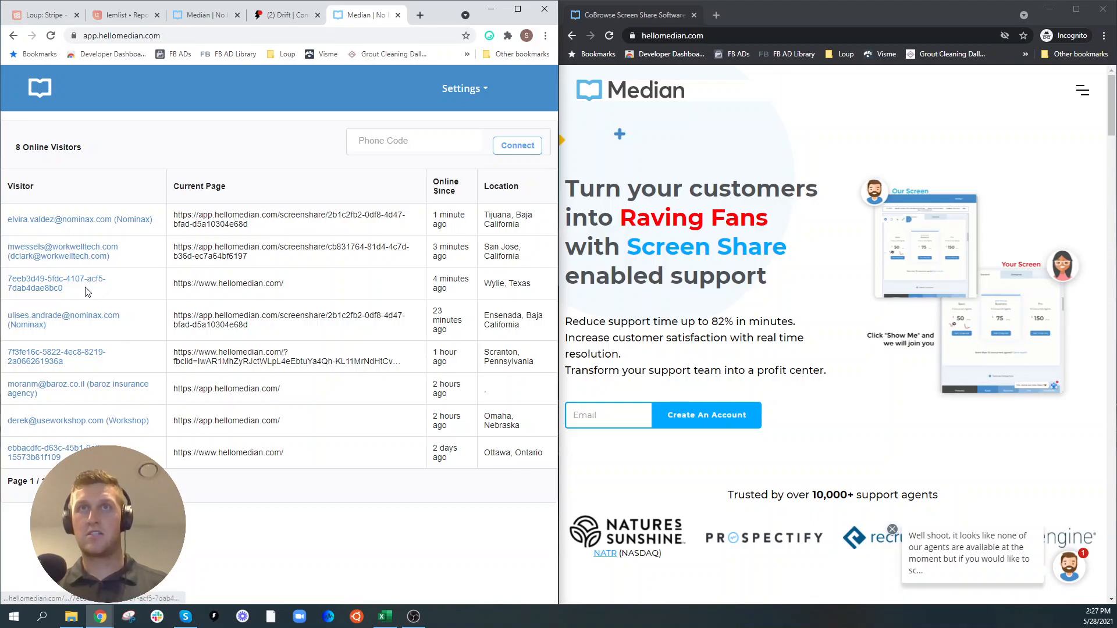
Open the Wylie, Texas visitor's ID to start a new screen-share session.
click(56, 283)
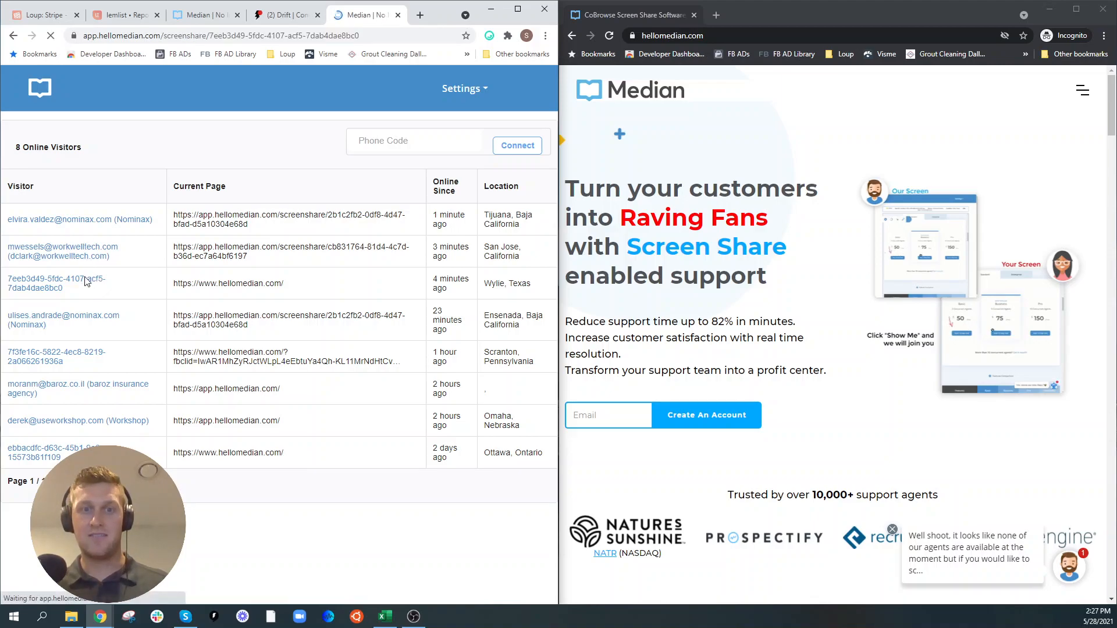
click(55, 283)
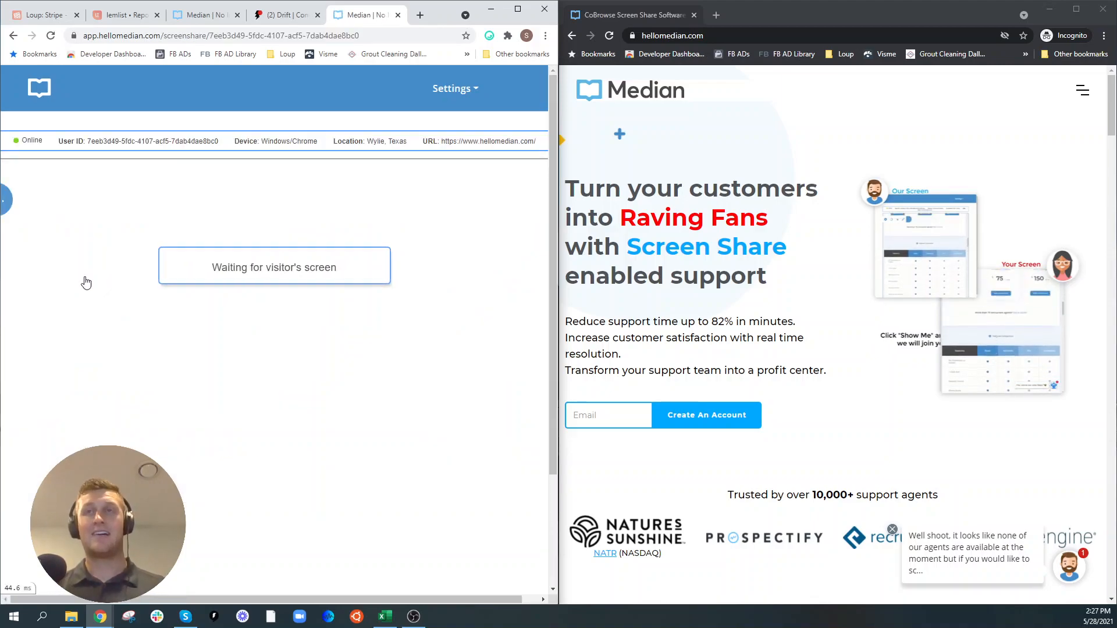